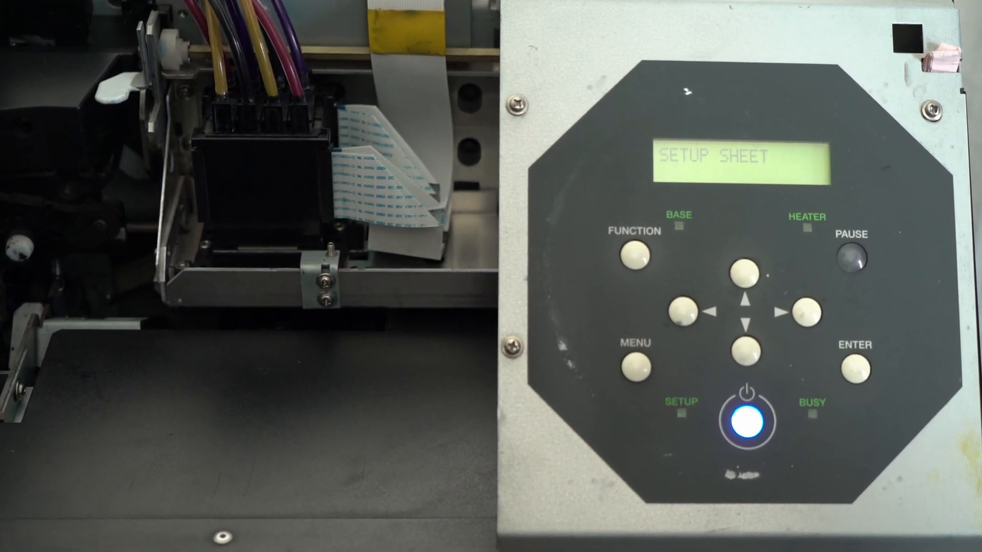
Step: Unlock service mode and change the head rank's first character to C, saving C9B9AT0T
{"action": "left_click", "coordinate": [804, 314]}
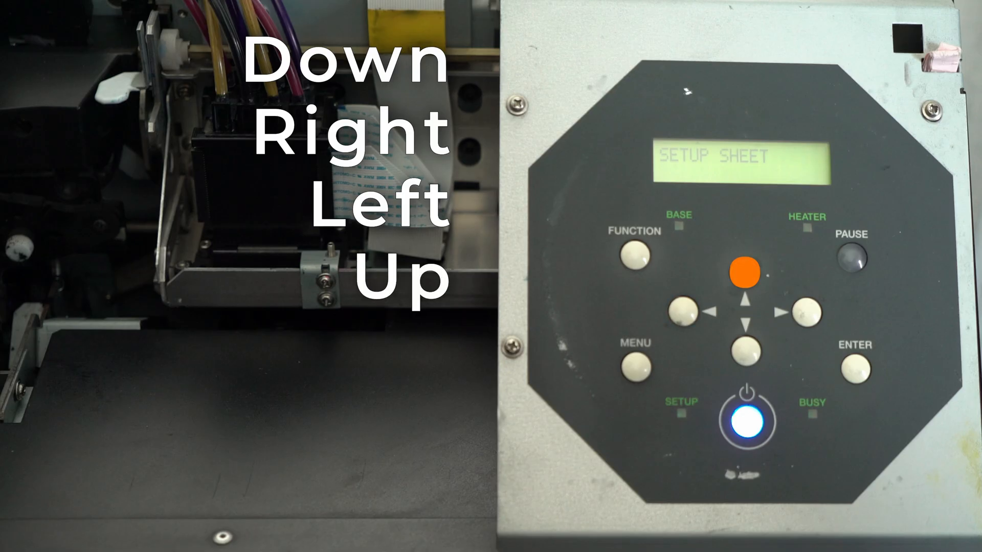
{"action": "left_click", "coordinate": [744, 355]}
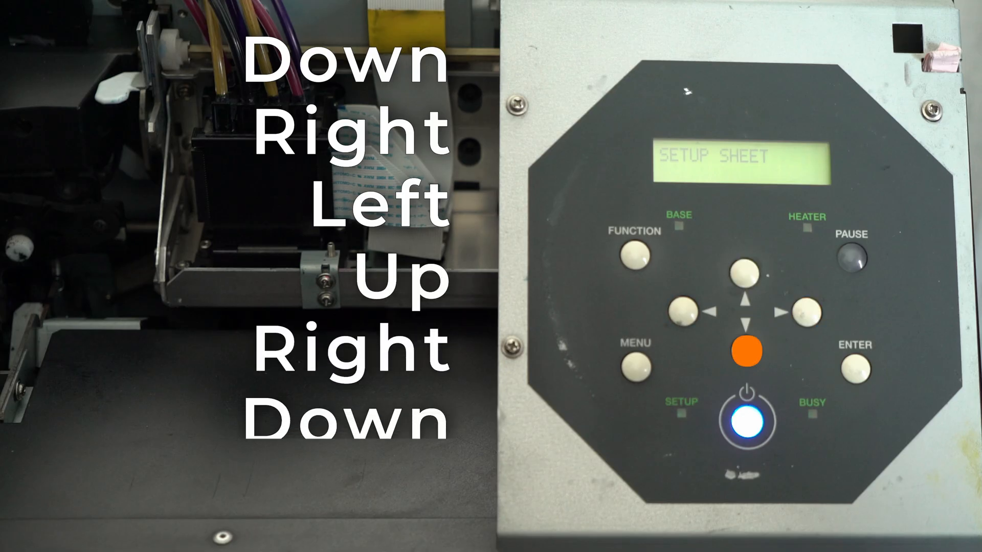
{"action": "left_click", "coordinate": [681, 311]}
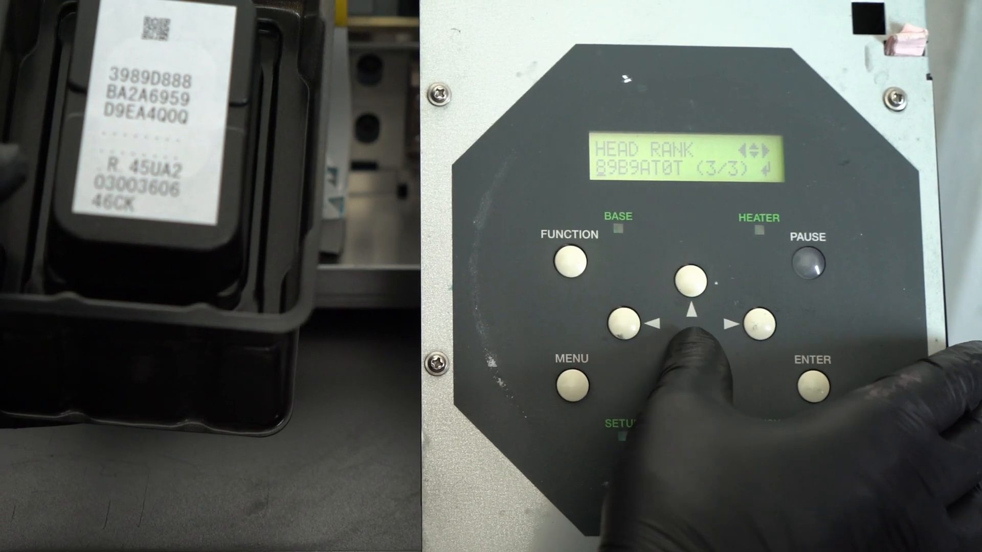
{"action": "left_click", "coordinate": [620, 313]}
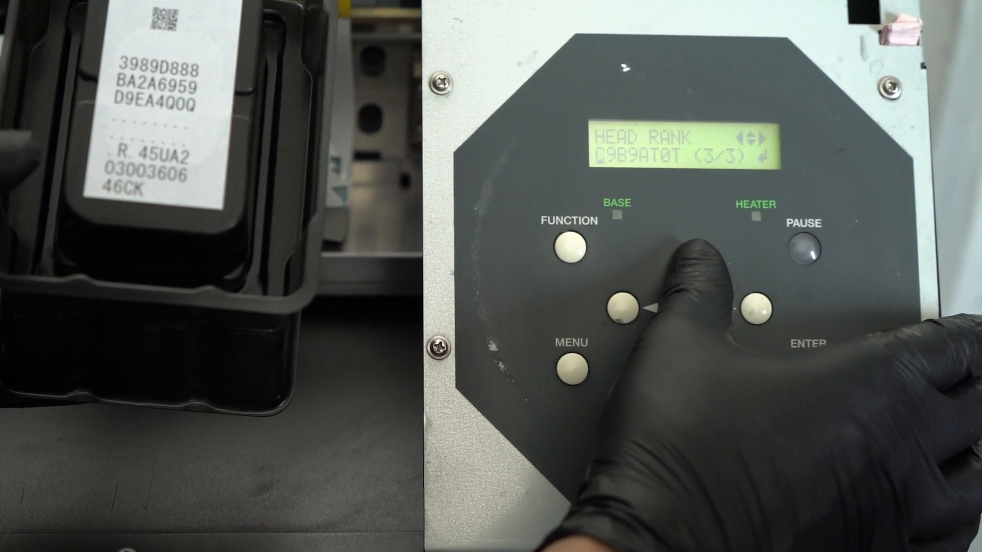
{"action": "left_click", "coordinate": [629, 310]}
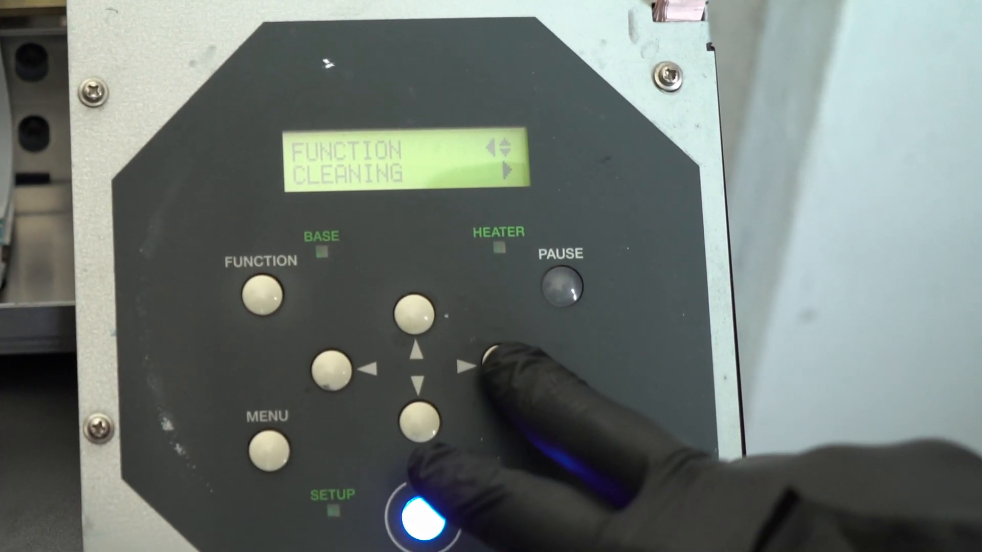
Step: Enter the Cleaning submenu and select Medium Cleaning
{"action": "left_click", "coordinate": [472, 366]}
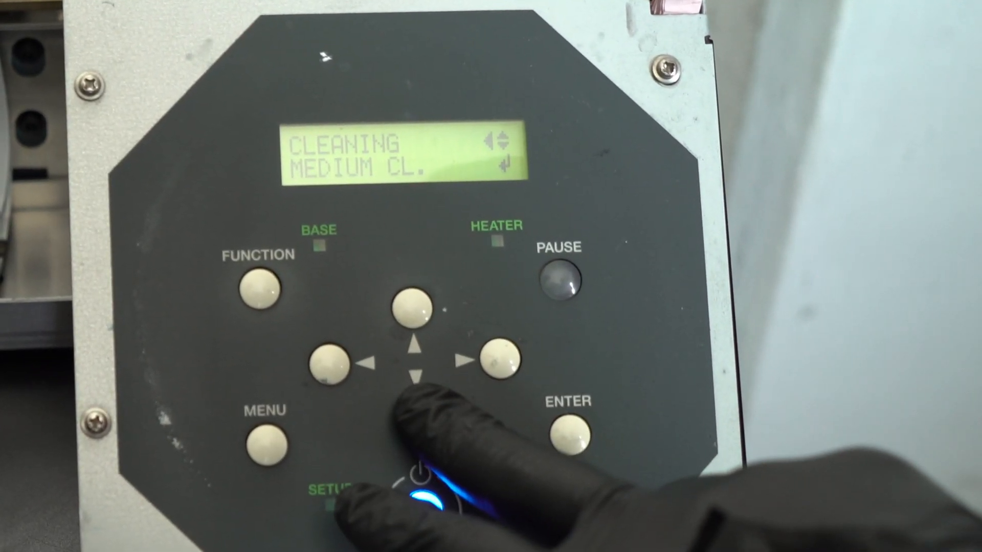